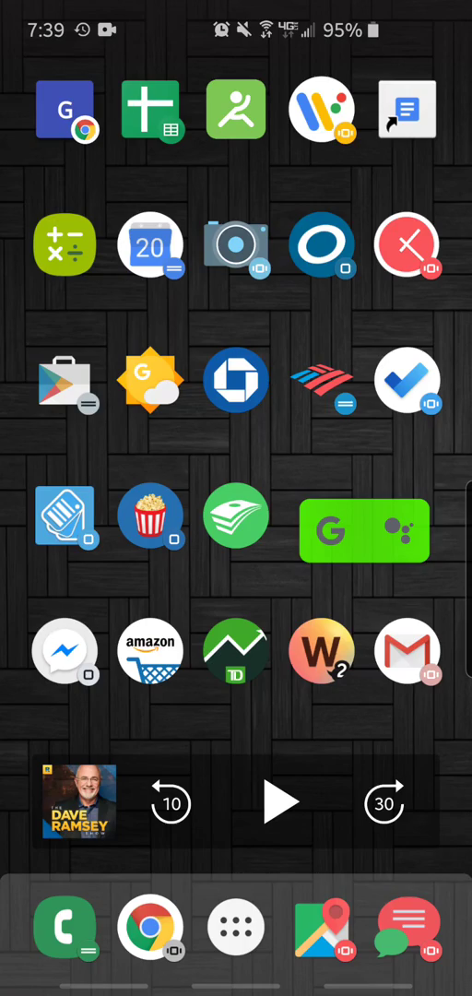
# Launch Google Classroom from the app drawer to reach the Online Course! stream
pyautogui.click(236, 927)
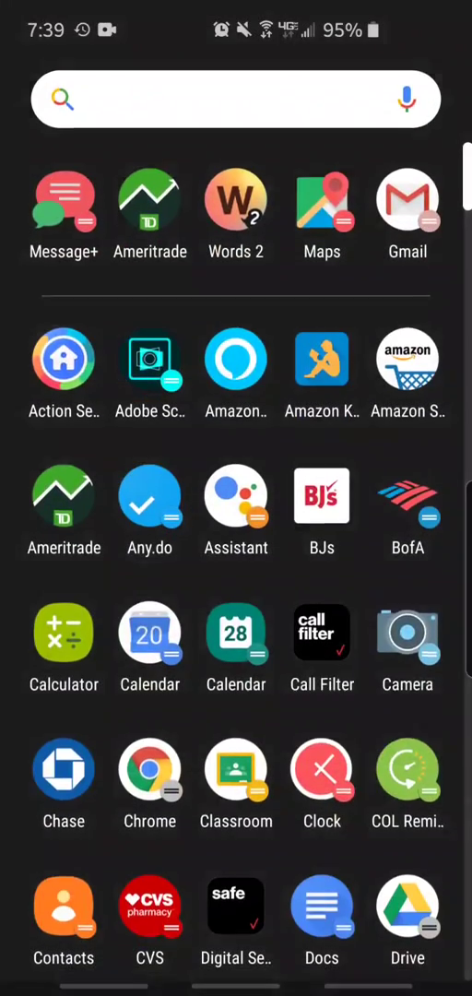
pyautogui.click(236, 768)
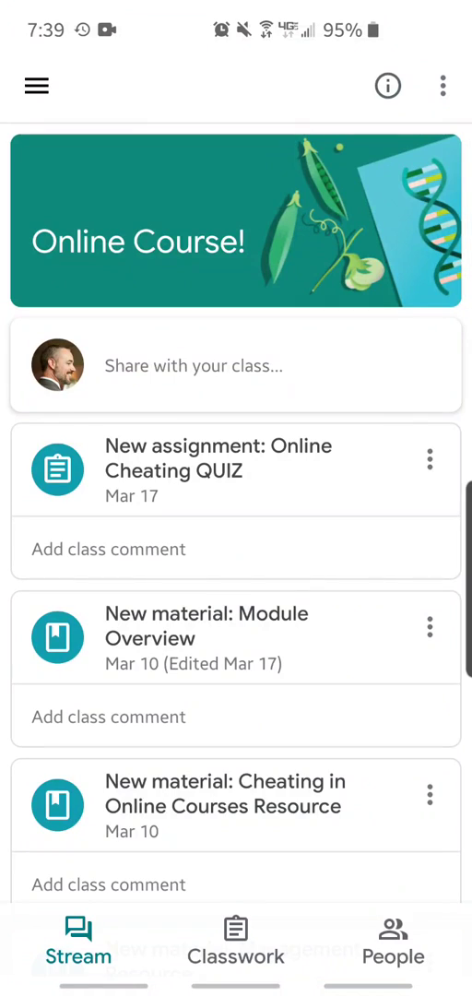
# Open the 'Online Cheating QUIZ' assignment and expand Your work's attach options
pyautogui.click(217, 470)
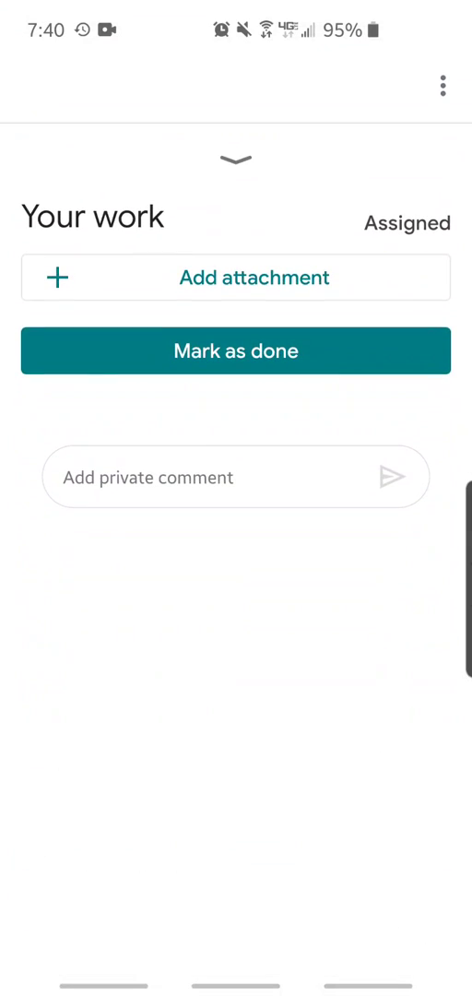
pyautogui.click(236, 276)
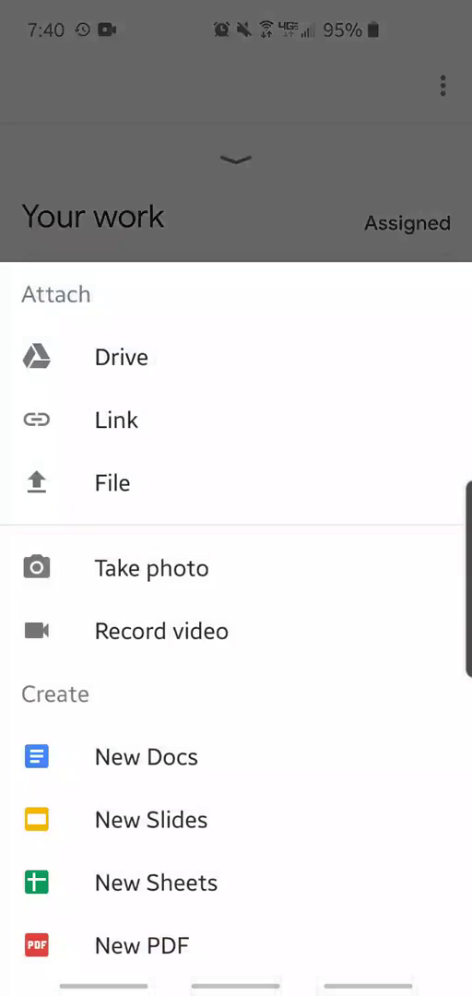
# Take a camera photo of the room and confirm it as the attachment
pyautogui.click(152, 567)
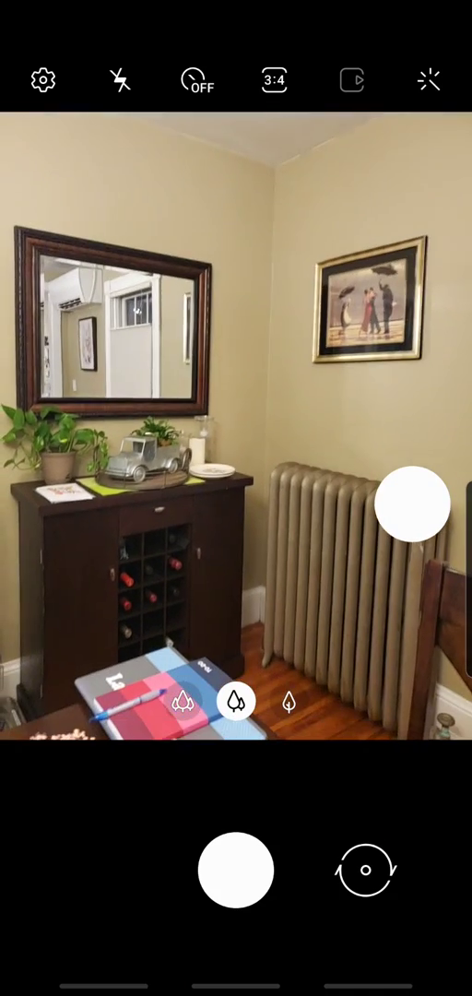
pyautogui.click(236, 870)
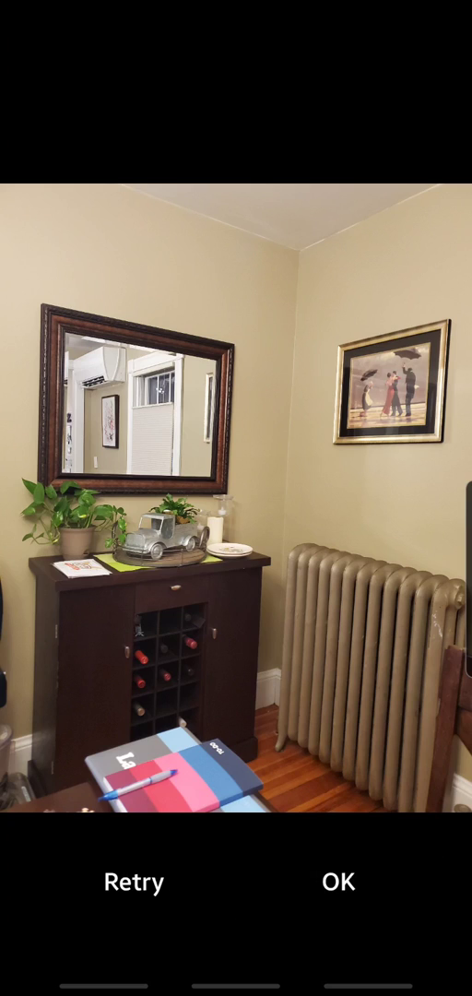
pyautogui.click(338, 881)
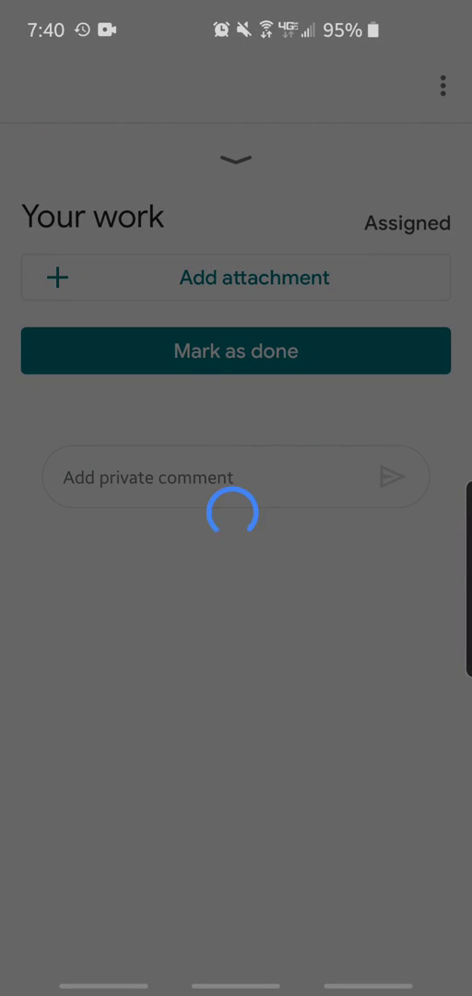